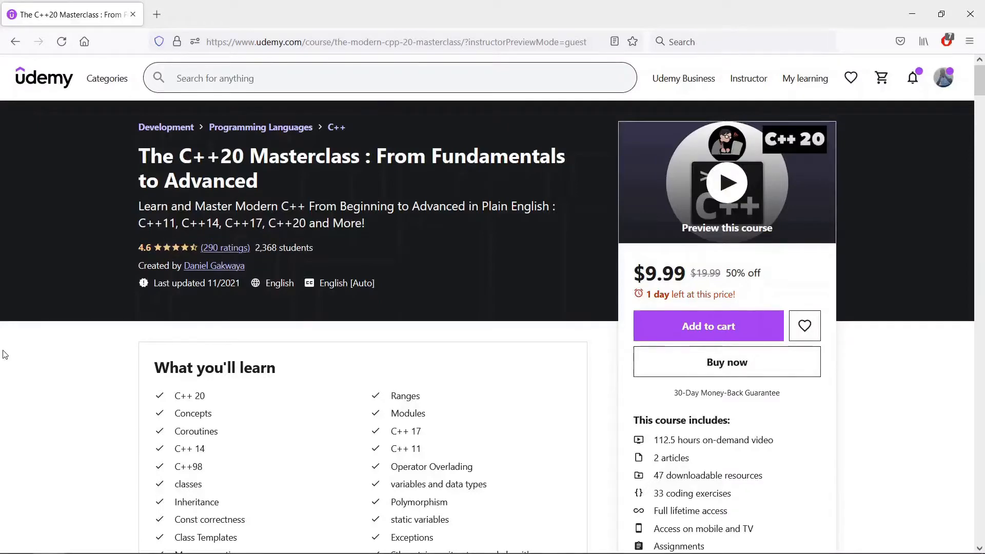
mouse_move(157, 237)
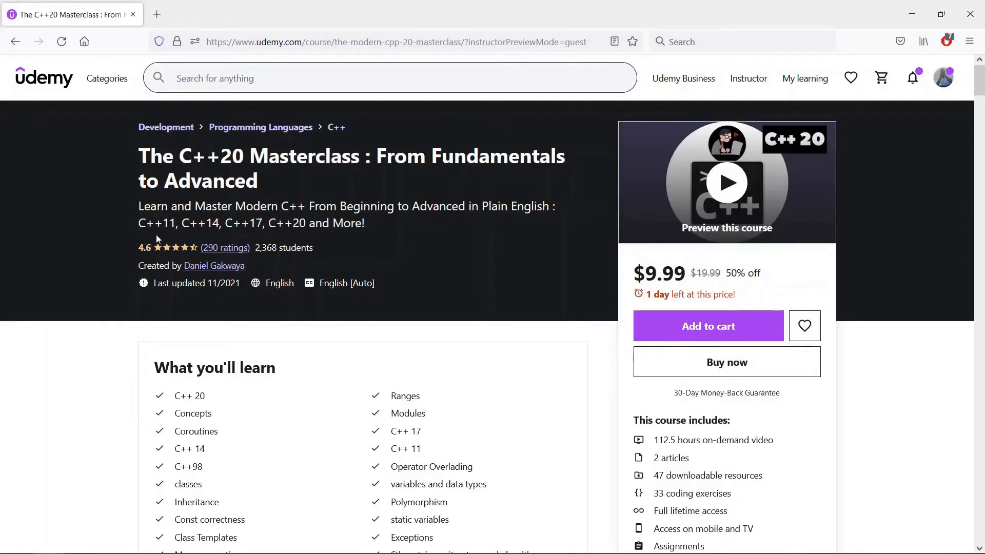
mouse_move(128, 179)
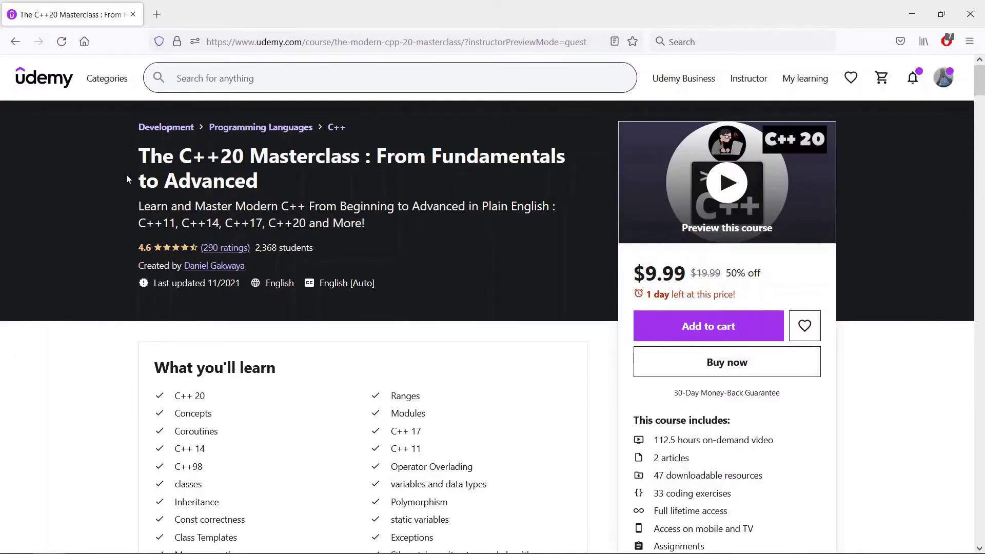
- Expand the 'C++ 20 Concepts' and 'C++ 20 Modules' sections, revealing lectures like Submodules
scroll("down", 3)
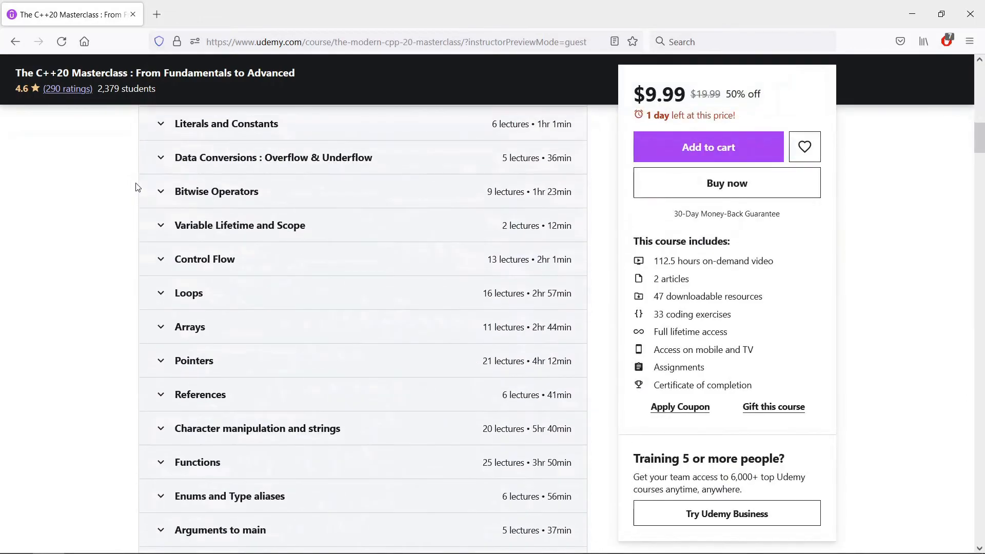
scroll("down", 3)
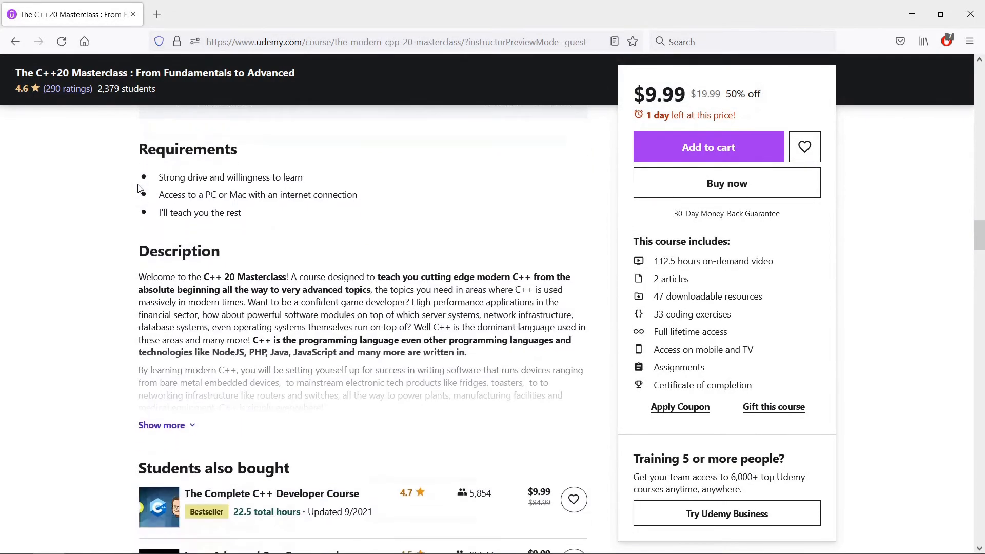
scroll("up", 3)
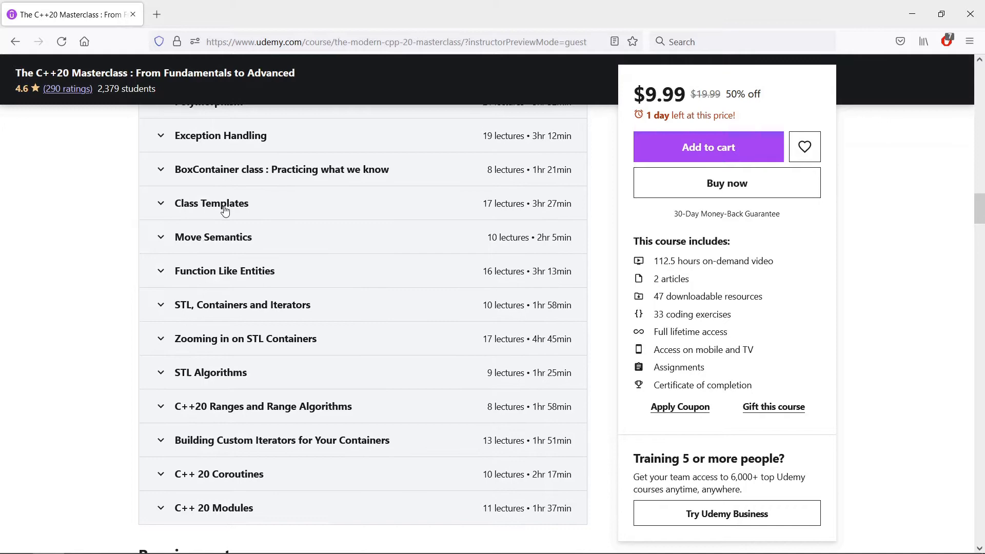
scroll("up", 3)
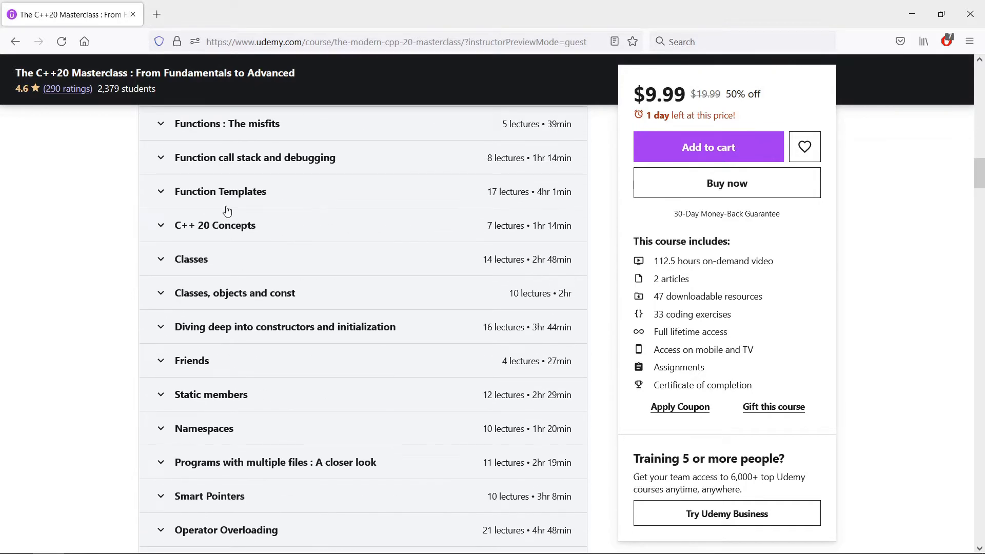
scroll("down", 3)
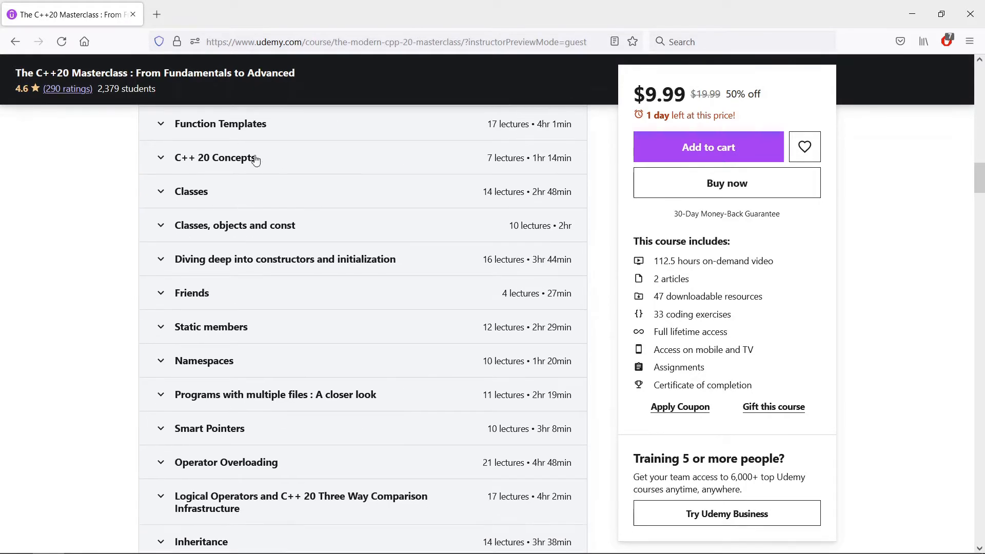
left_click(214, 157)
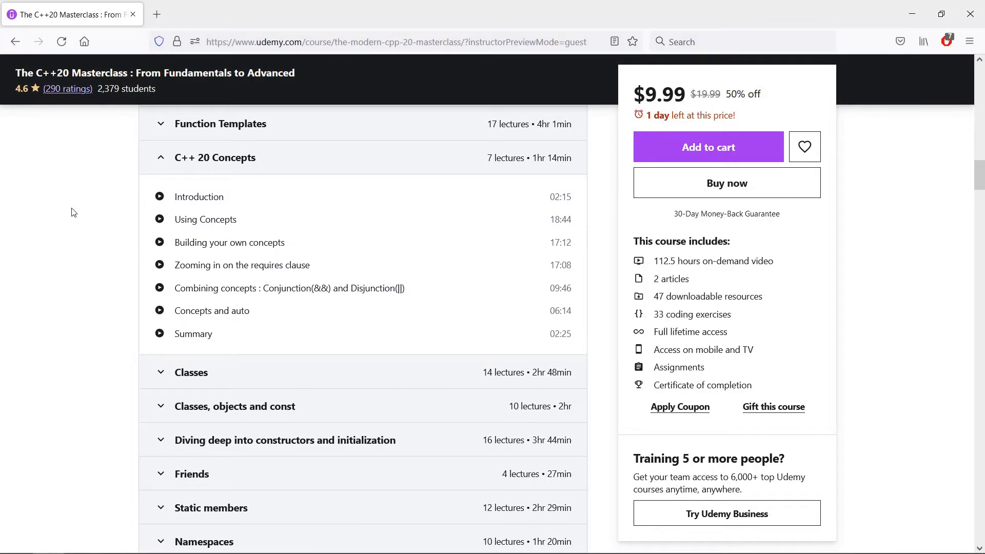
scroll("down", 3)
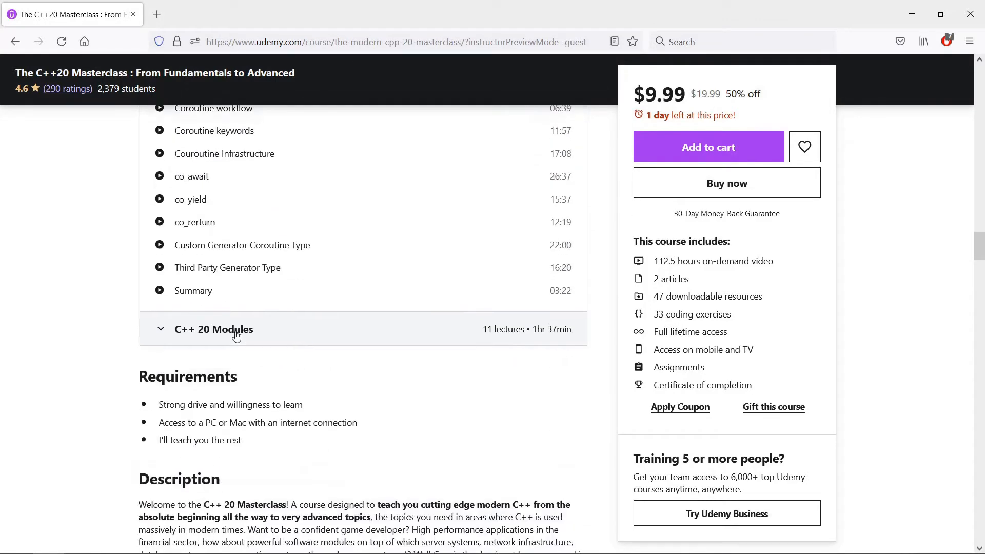
left_click(213, 329)
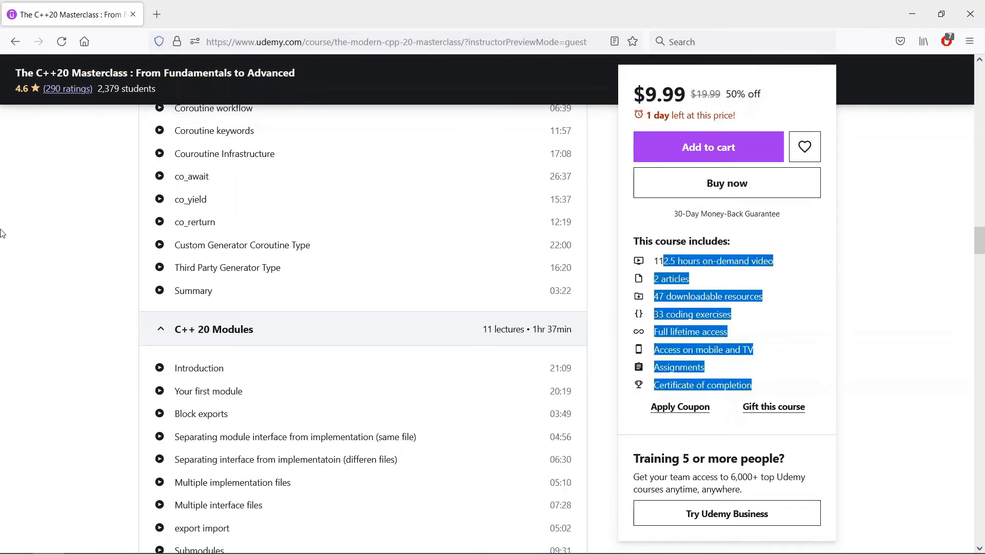
scroll("down", 3)
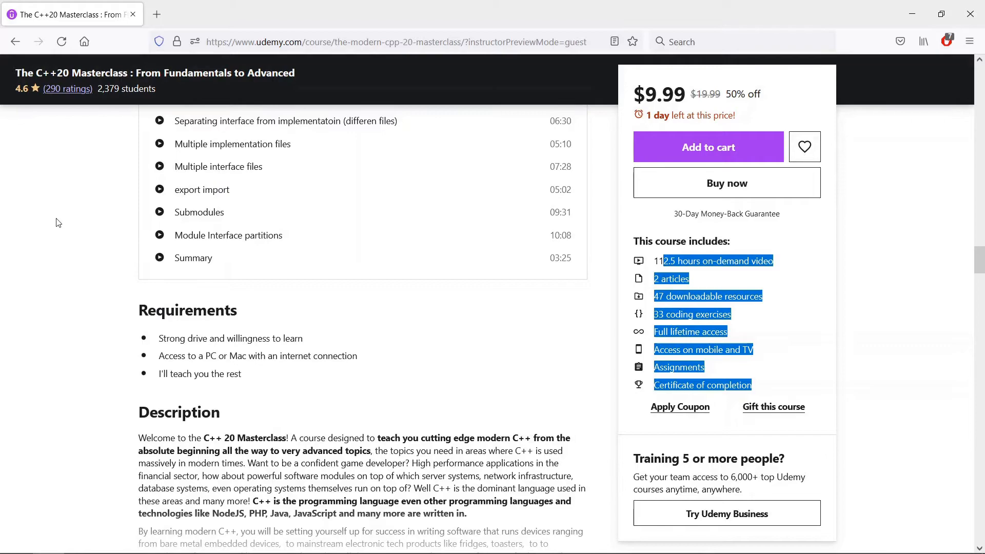
- Scroll down to the Reviews section, showing Riccardo's and Harshwardhan's reviews and instructor responses
scroll("down", 3)
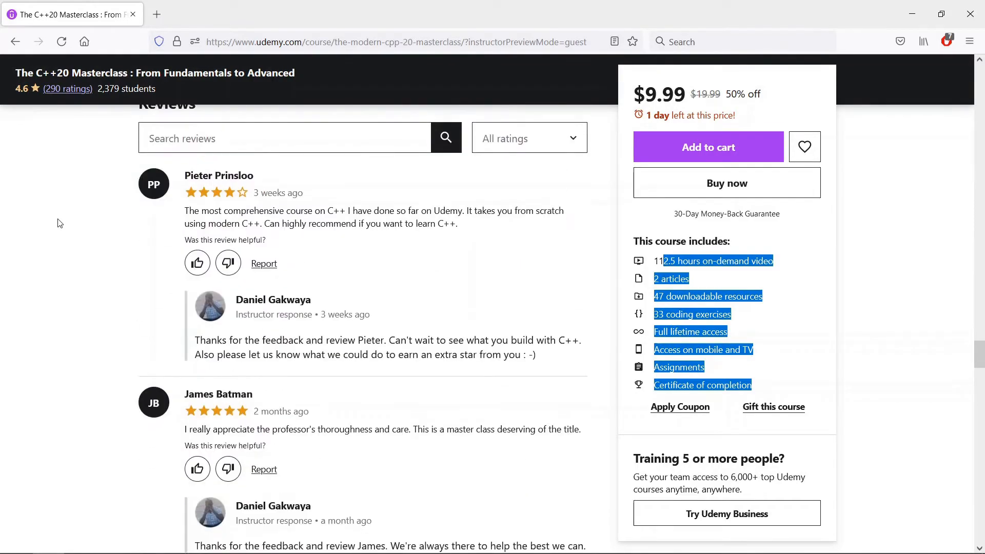
scroll("down", 3)
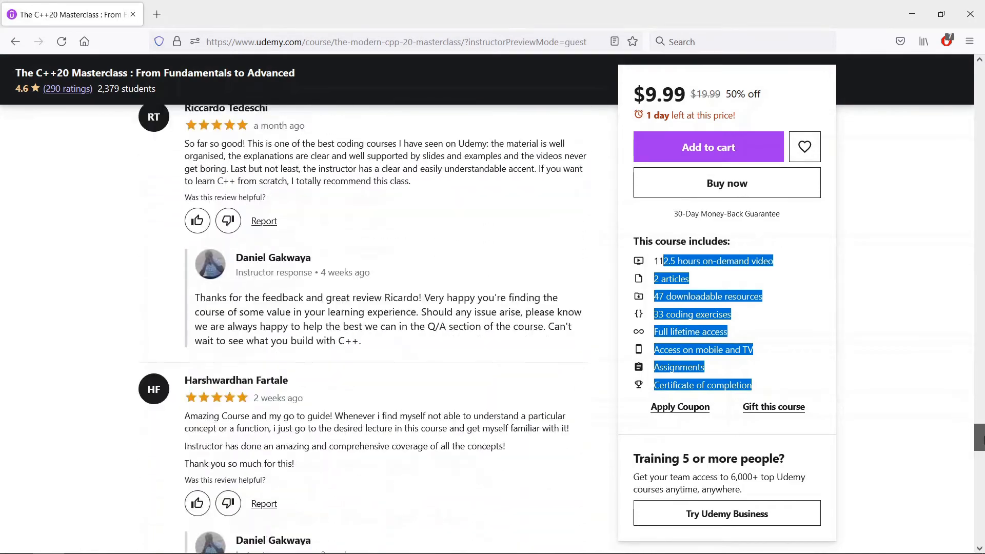
scroll("down", 3)
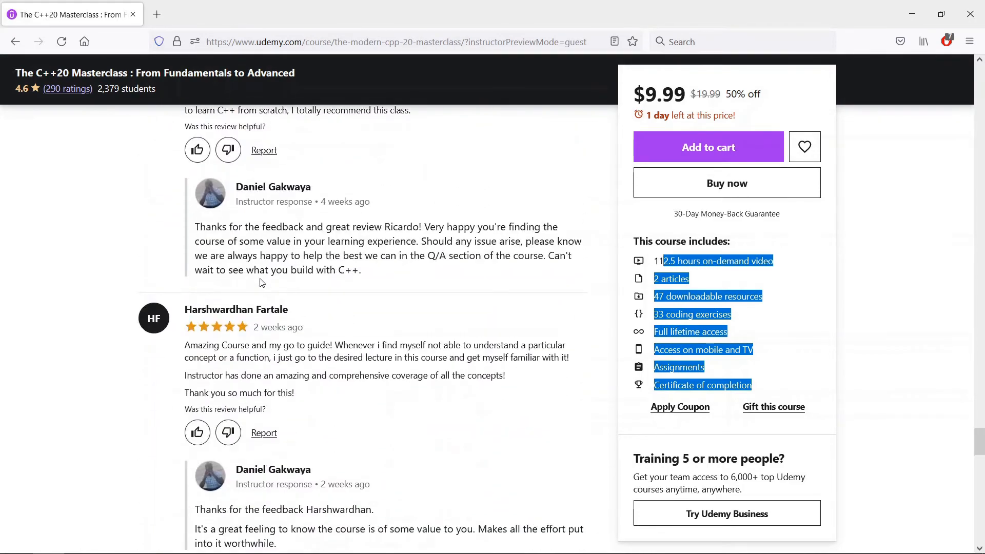